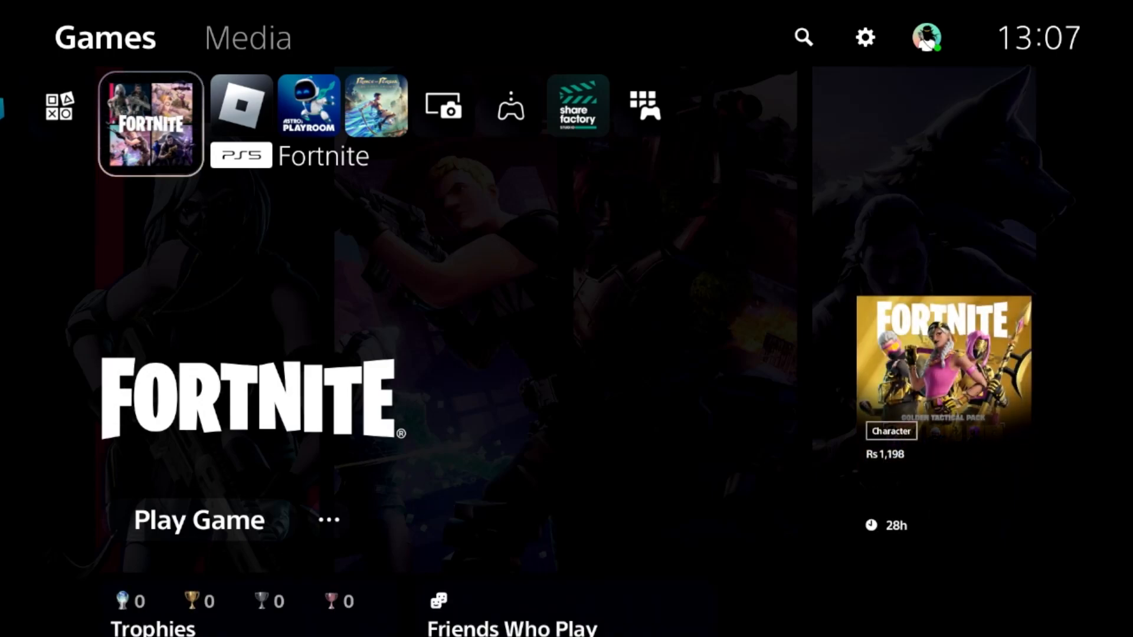
# Reach PS5 Console Restrictions via Settings > Family and Parental Controls.
pyautogui.click(863, 37)
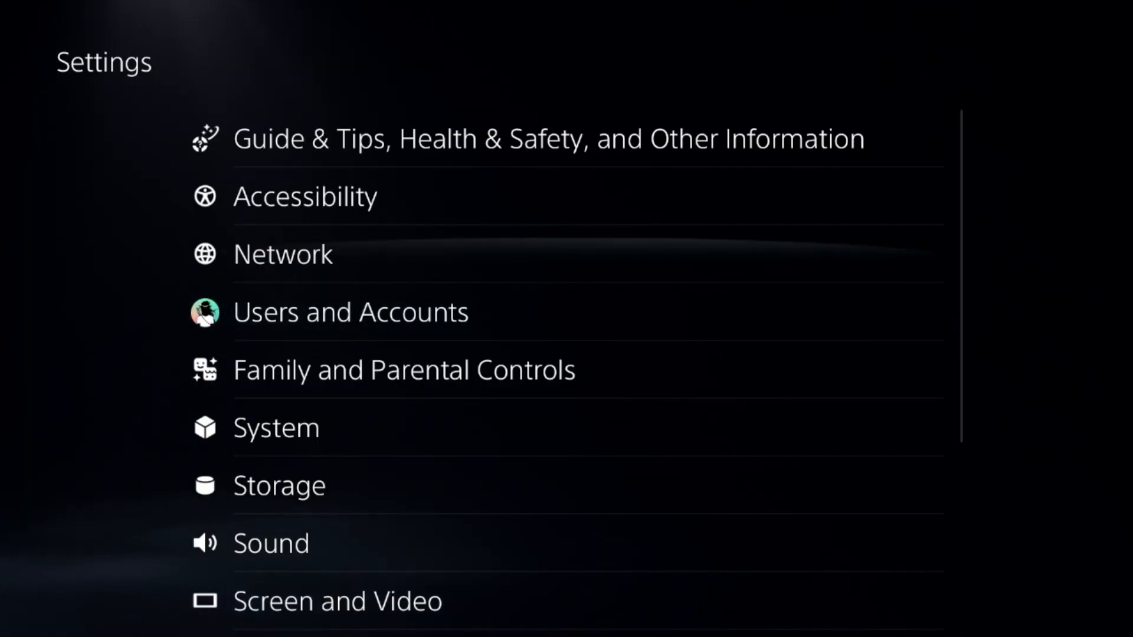
pyautogui.click(404, 370)
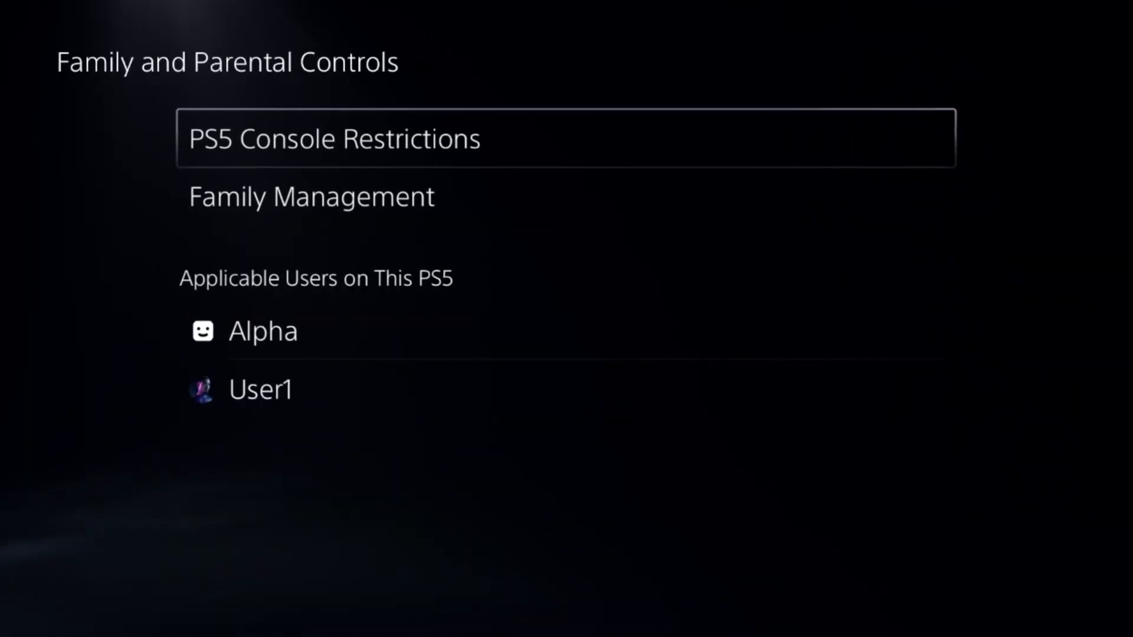
pyautogui.click(334, 138)
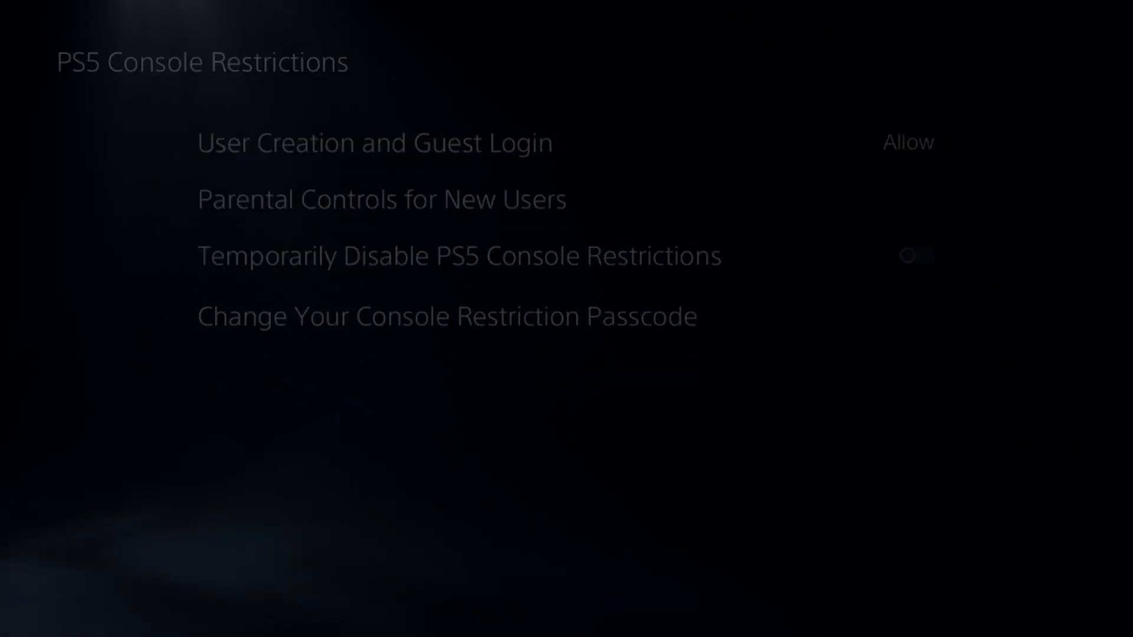
# Reach Restore Licenses under Users and Accounts > Other.
pyautogui.press('Escape')
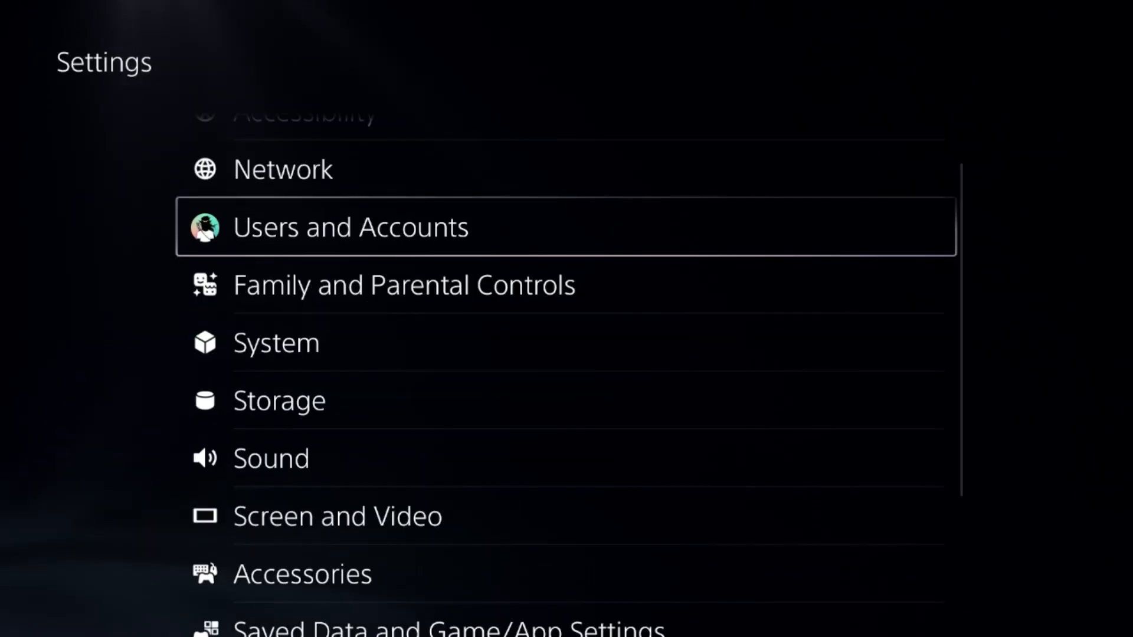
pyautogui.click(350, 226)
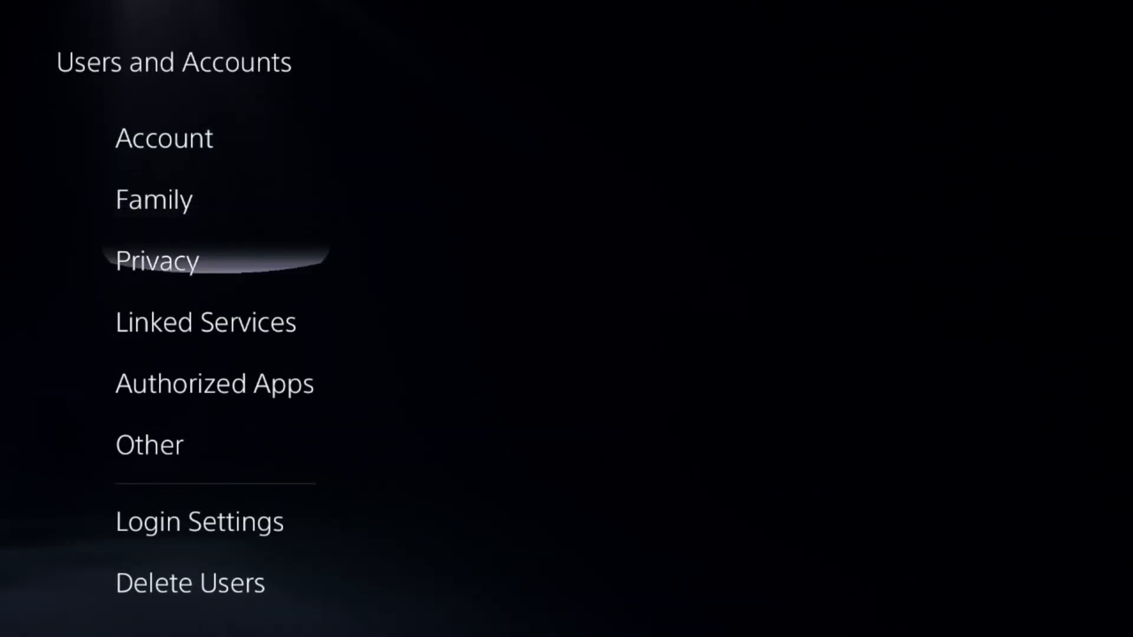
pyautogui.click(149, 445)
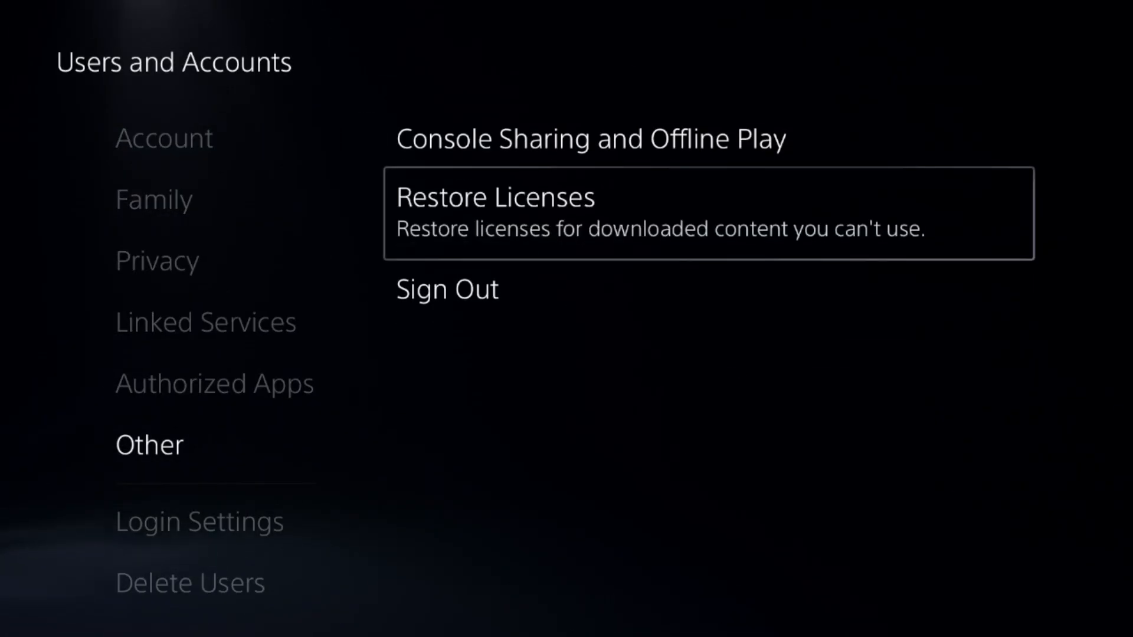
pyautogui.click(495, 197)
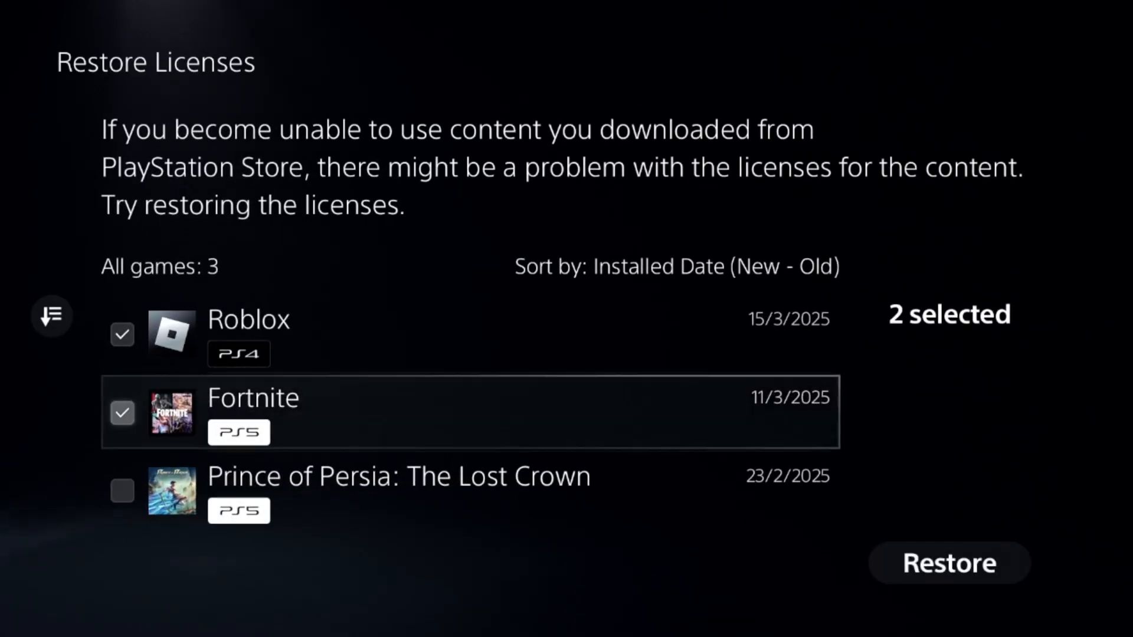
# Add Prince of Persia: The Lost Crown to the selection and restore all three game licenses.
pyautogui.click(122, 492)
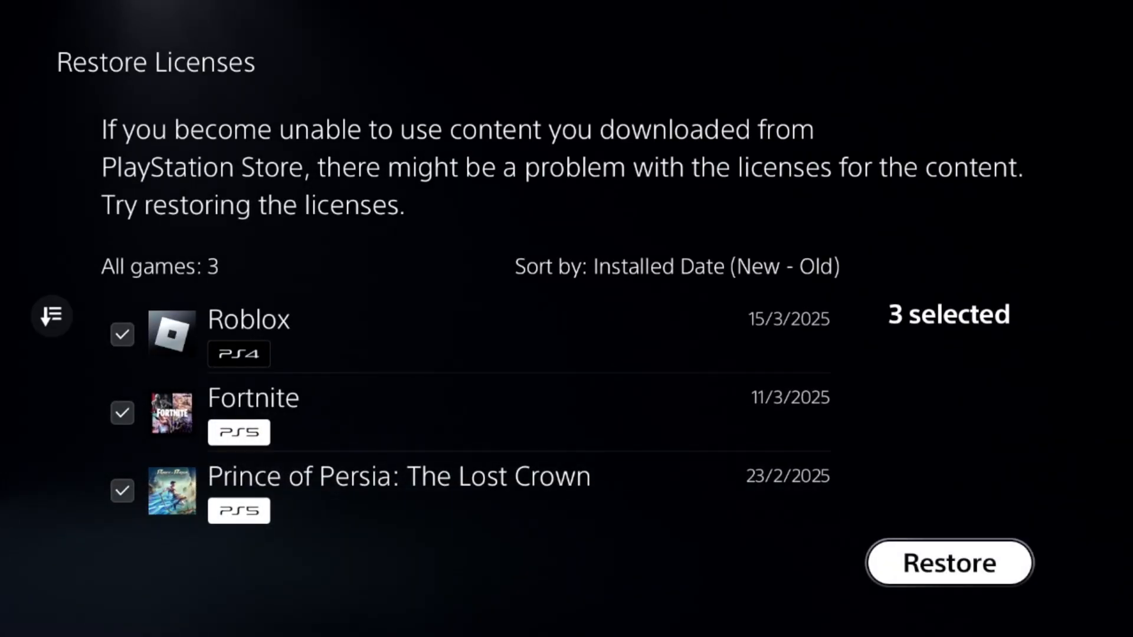
pyautogui.click(949, 562)
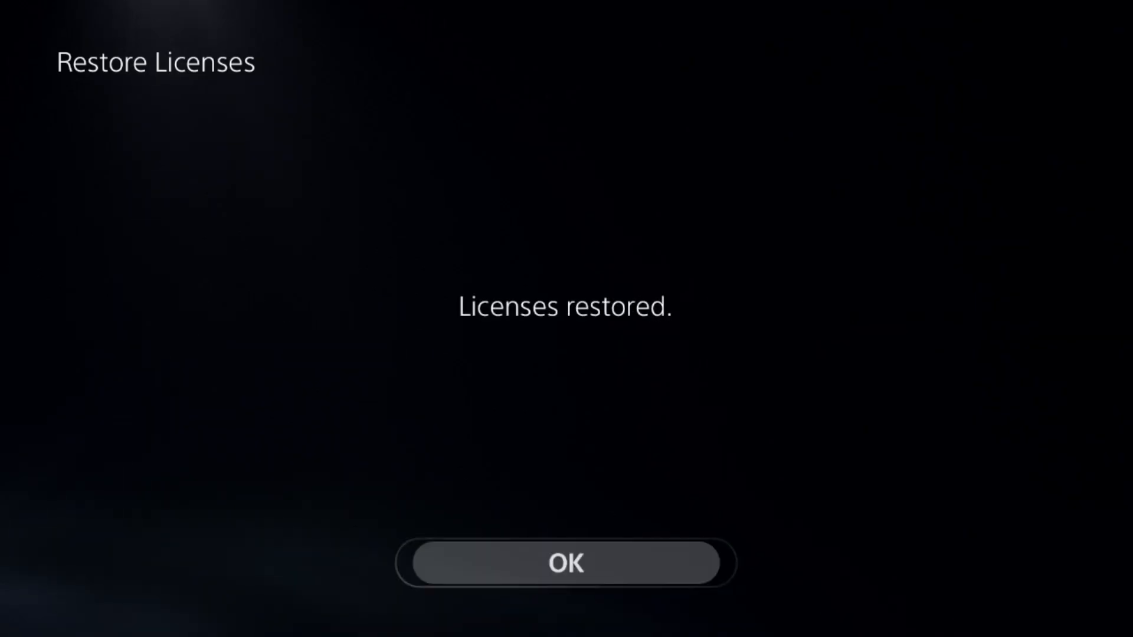
pyautogui.click(565, 563)
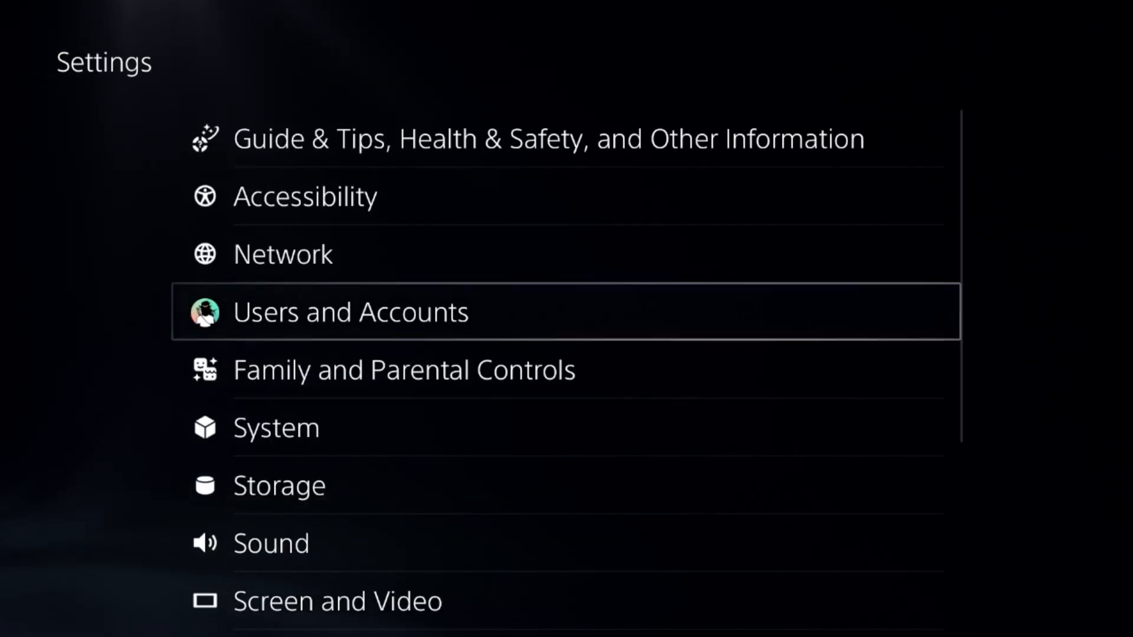
# Start YouTube linking from Linked Services and choose the console browser for sign-in.
pyautogui.click(351, 312)
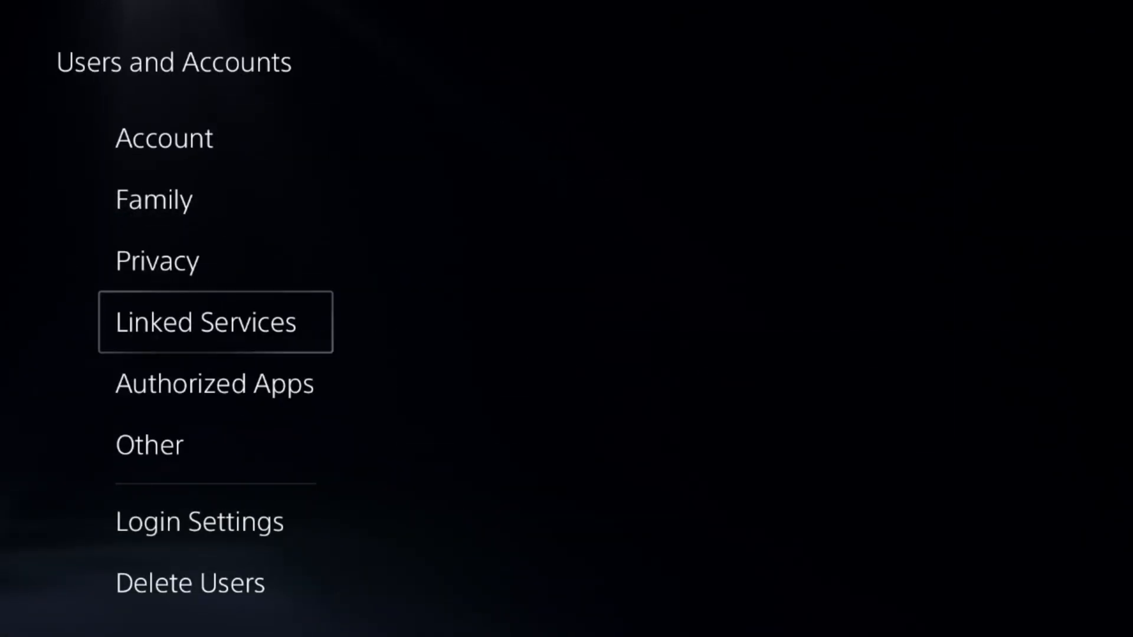
pyautogui.click(205, 321)
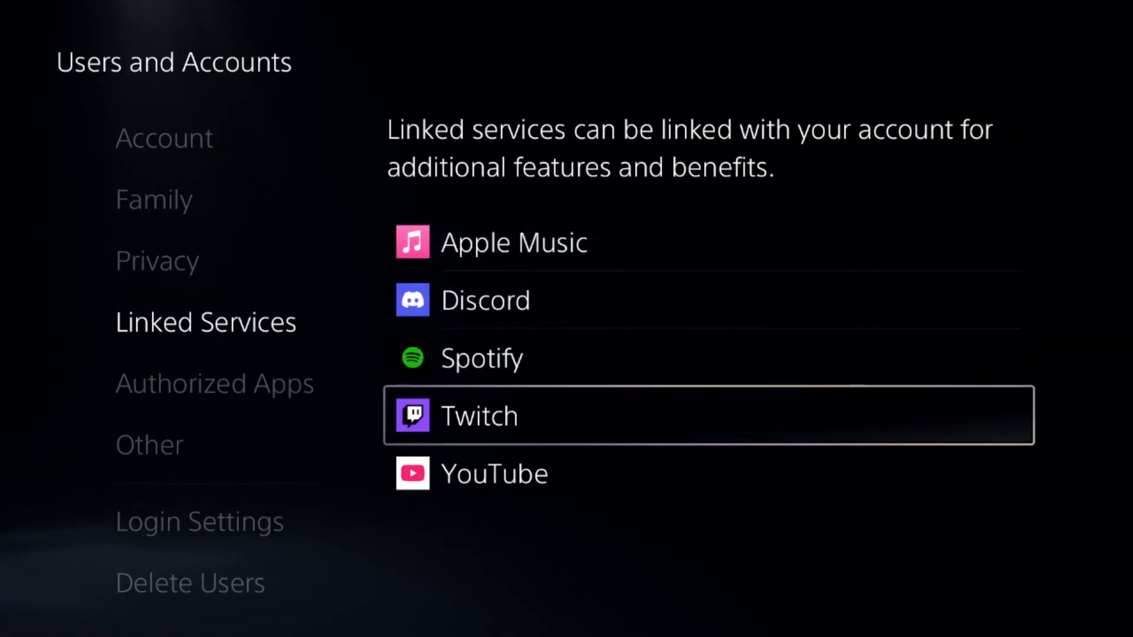
pyautogui.click(493, 473)
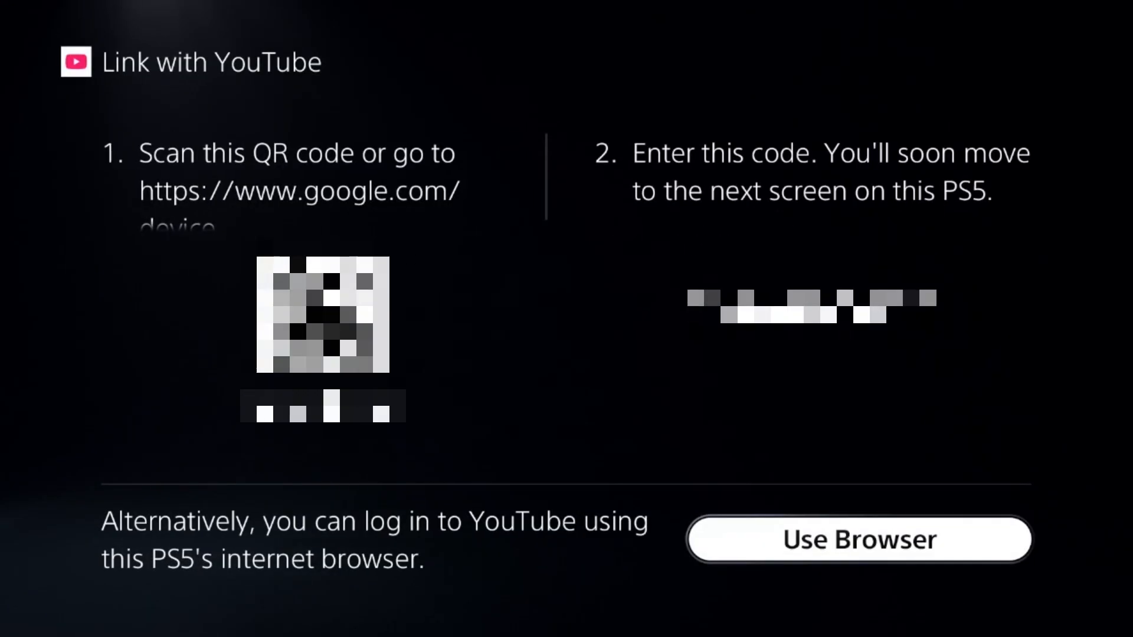
pyautogui.click(859, 538)
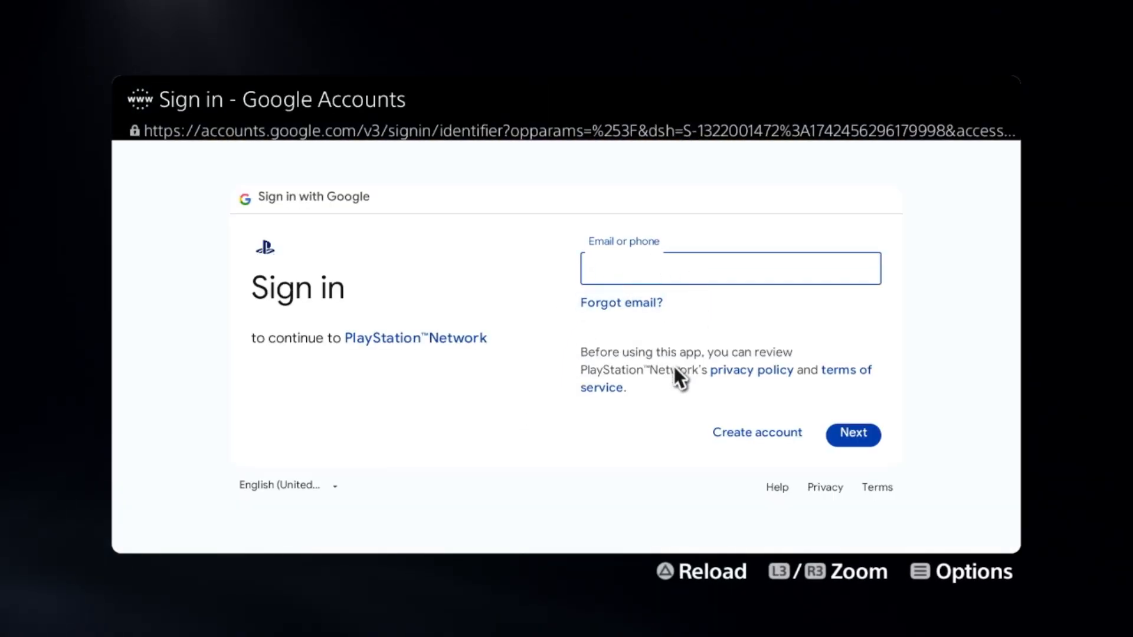
# Cancel the Google sign-in, accept 'Your account wasn't linked' and return to Settings.
pyautogui.click(852, 433)
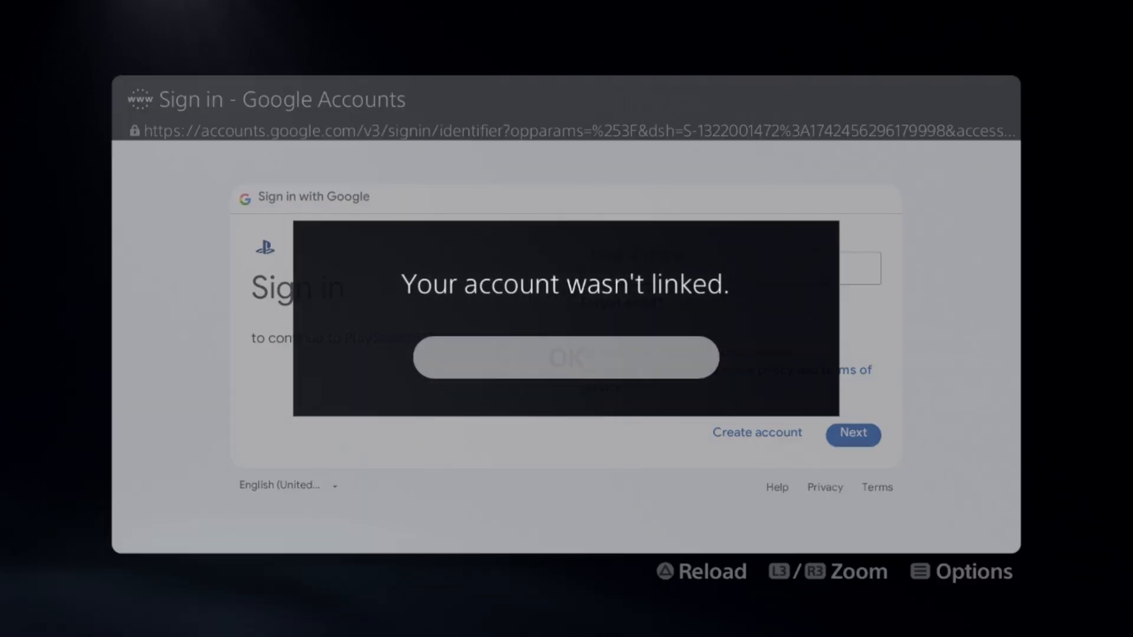
pyautogui.click(564, 357)
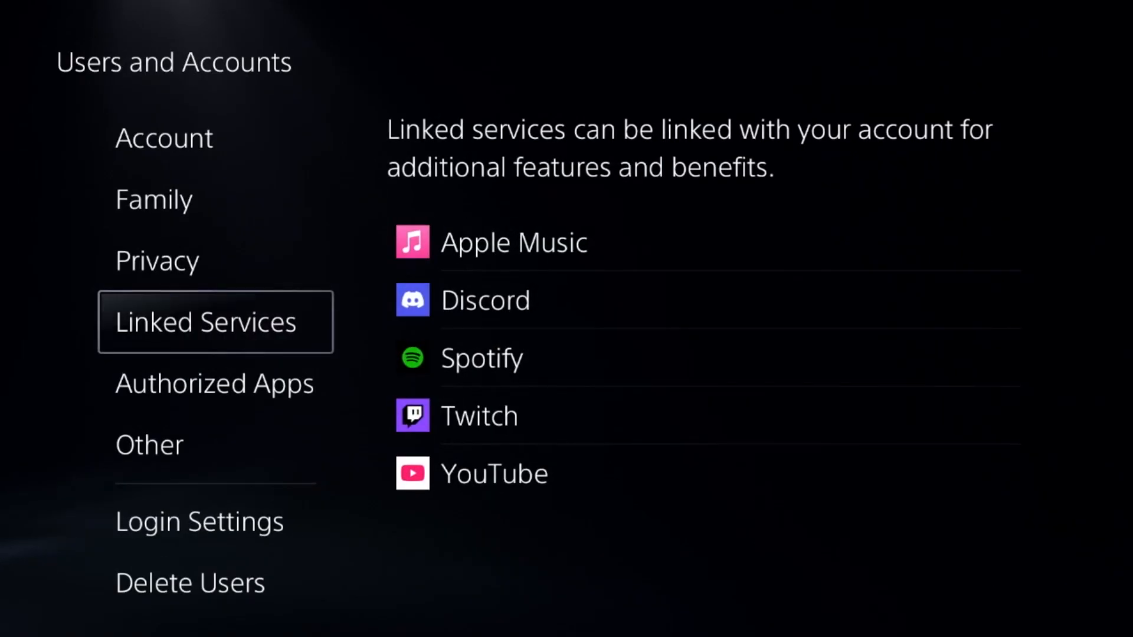
pyautogui.press('Escape')
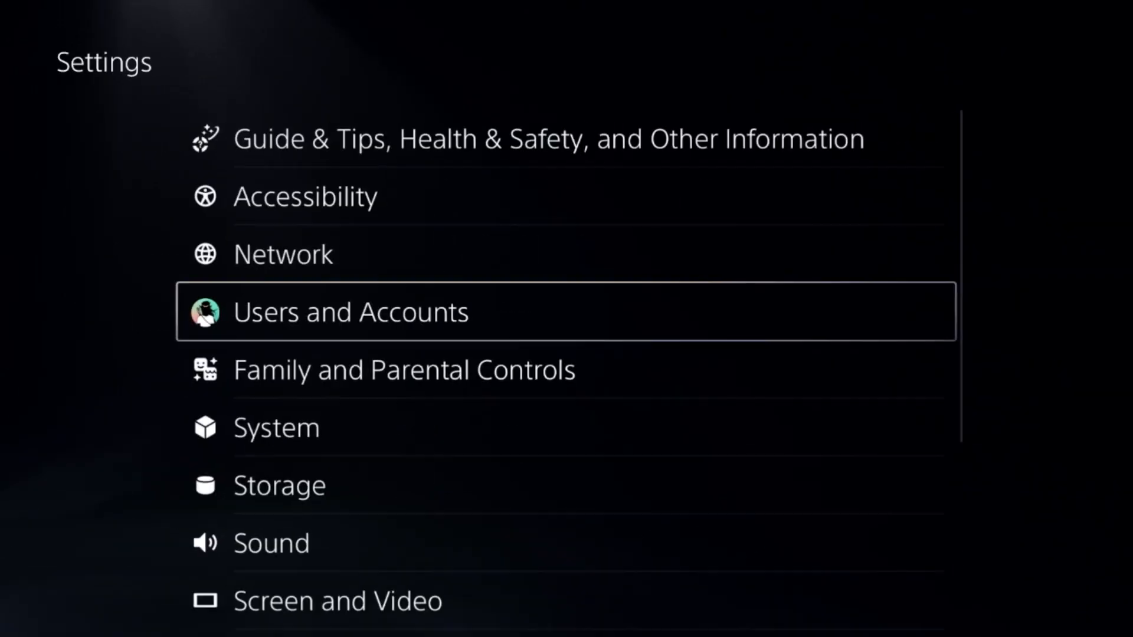